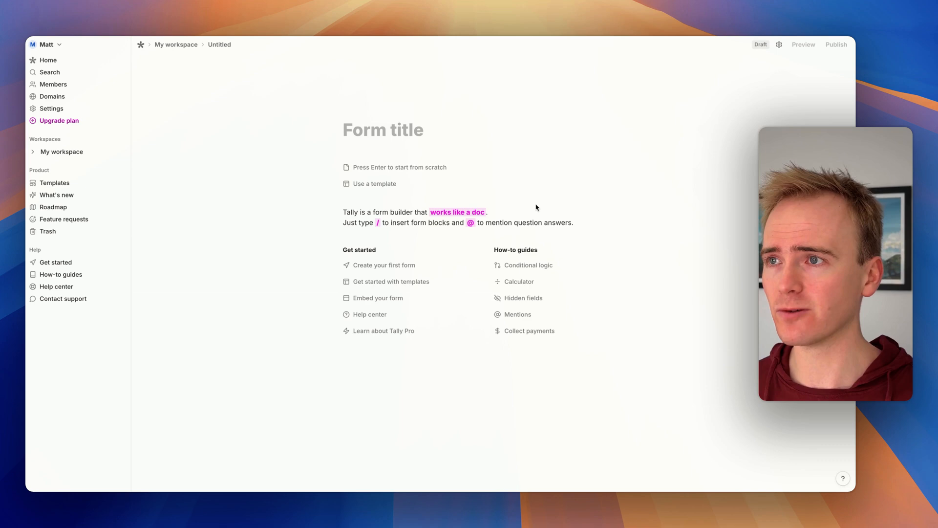
# Name the form 'Onboarding' and call up the block menu with a slash
pyautogui.click(383, 130)
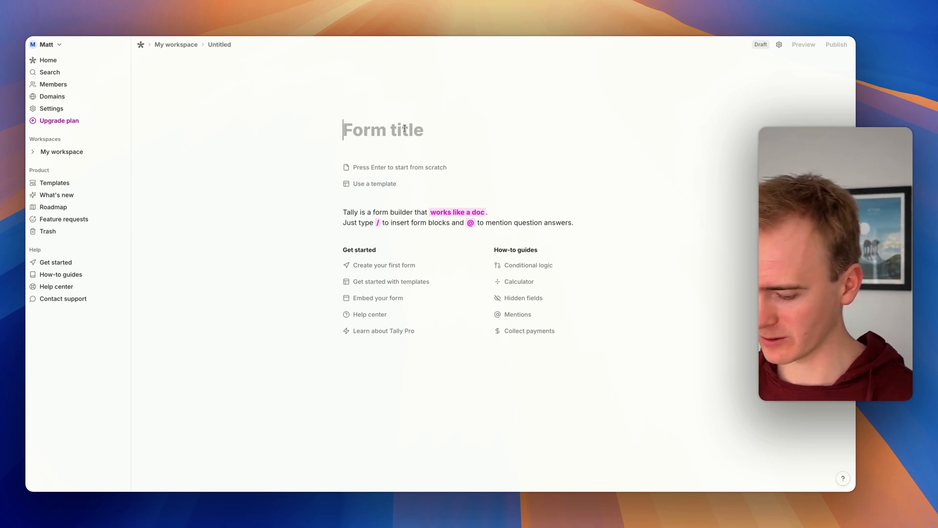
pyautogui.write('Onboarding')
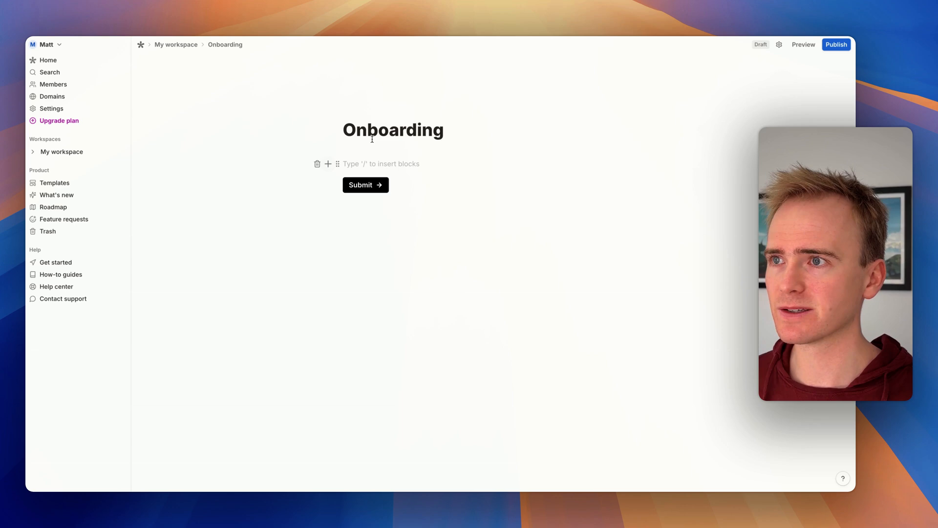
pyautogui.write('/')
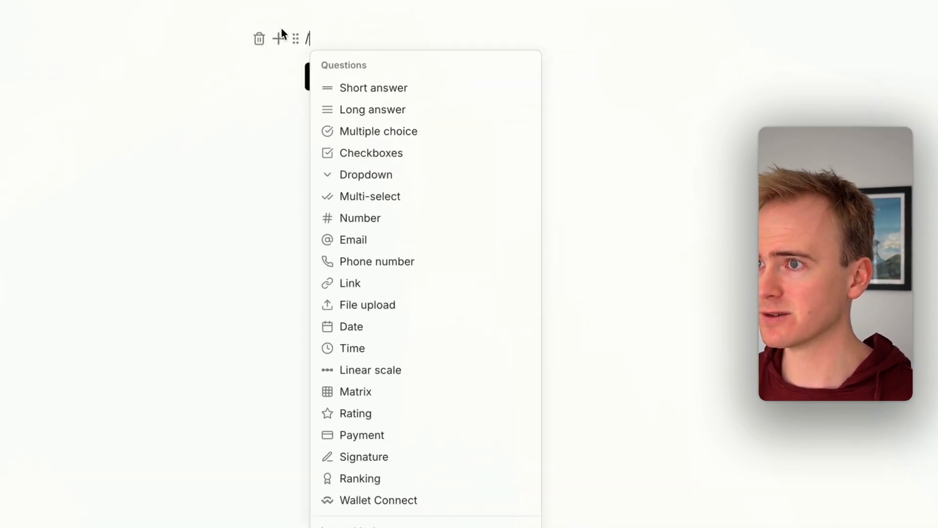
# Insert a Long answer question from the full block catalogue under the title
pyautogui.scroll(-3)
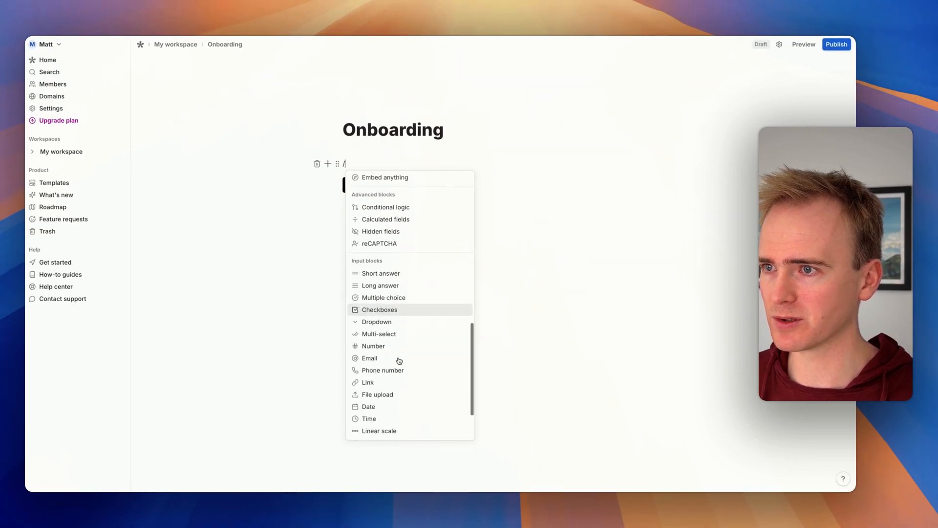
pyautogui.click(380, 274)
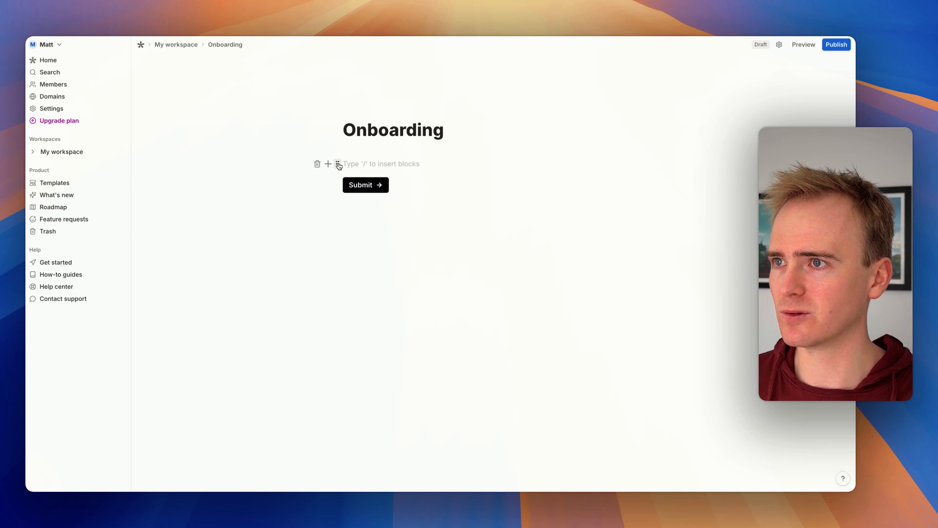
pyautogui.click(327, 165)
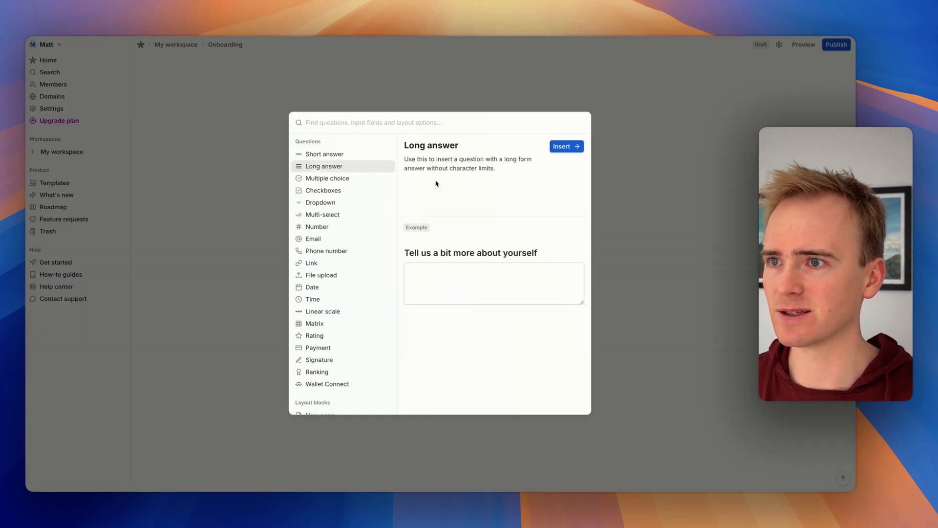
pyautogui.click(565, 145)
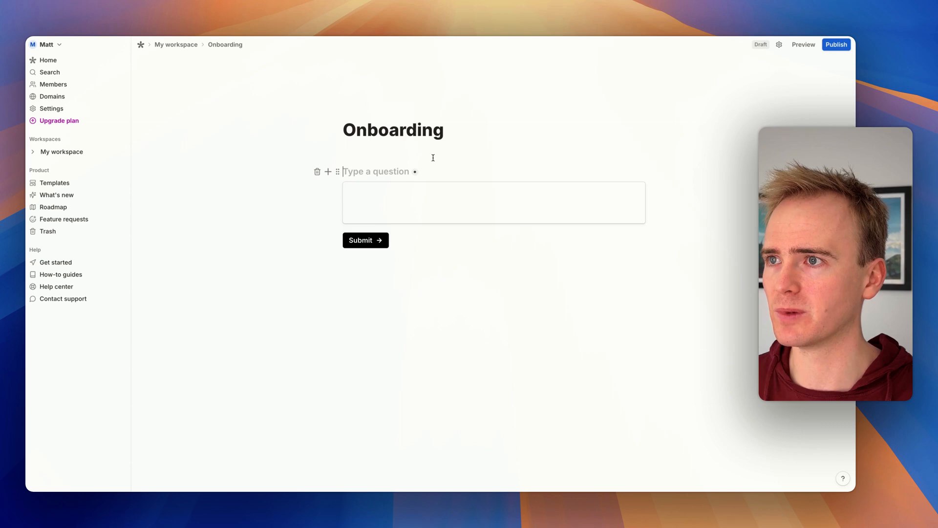
pyautogui.moveTo(415, 163)
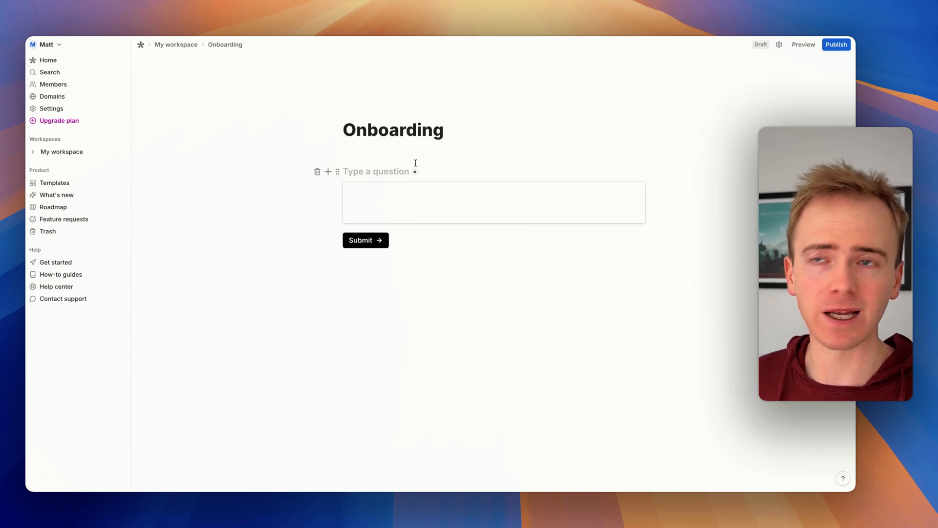
# Word the question 'Tell us about the startup you are creating' and reach its settings
pyautogui.write('Tell us a')
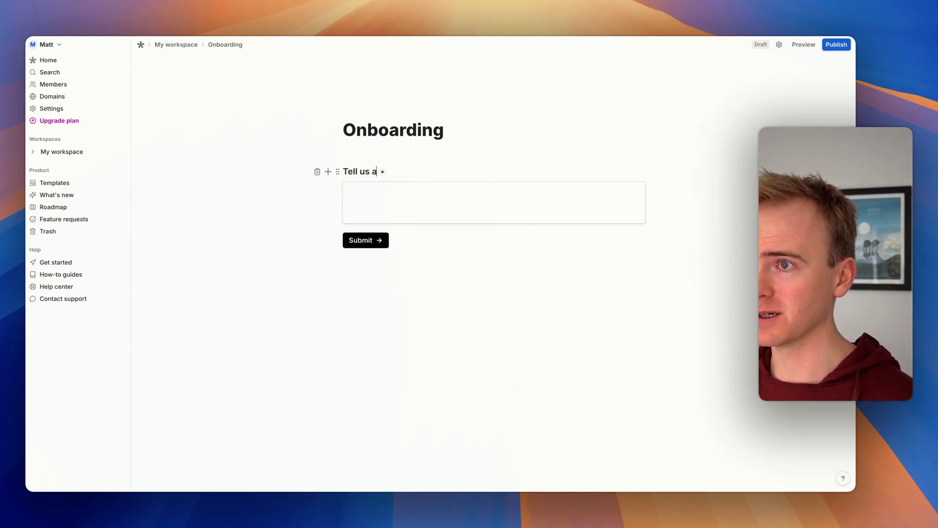
pyautogui.write('bout the startup you')
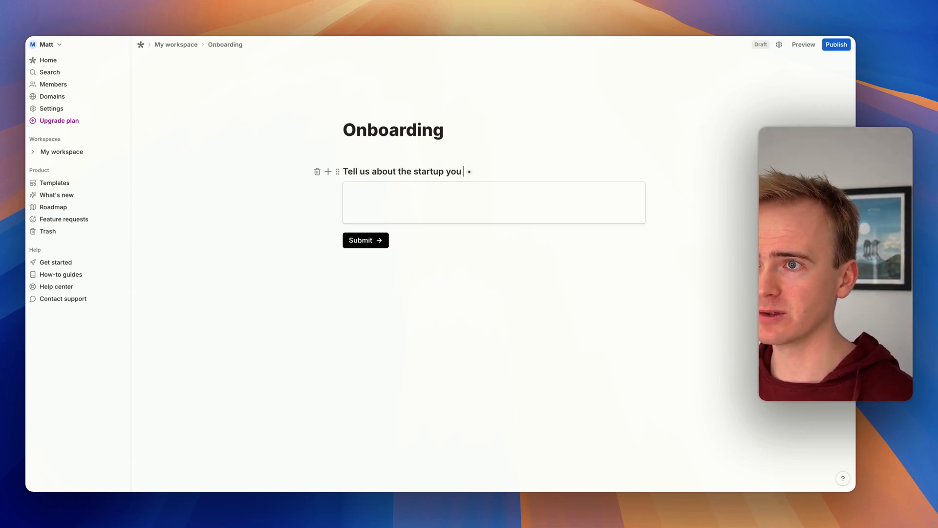
pyautogui.write('are creating')
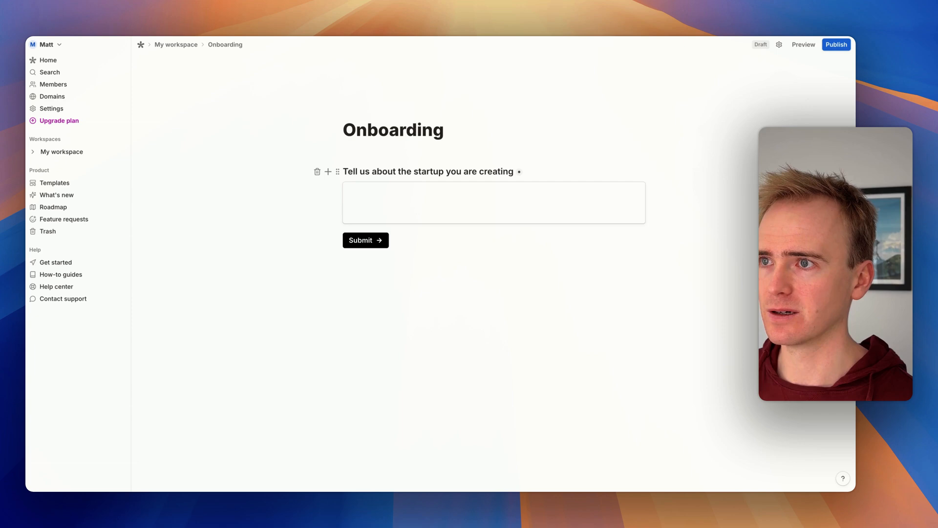
pyautogui.click(494, 202)
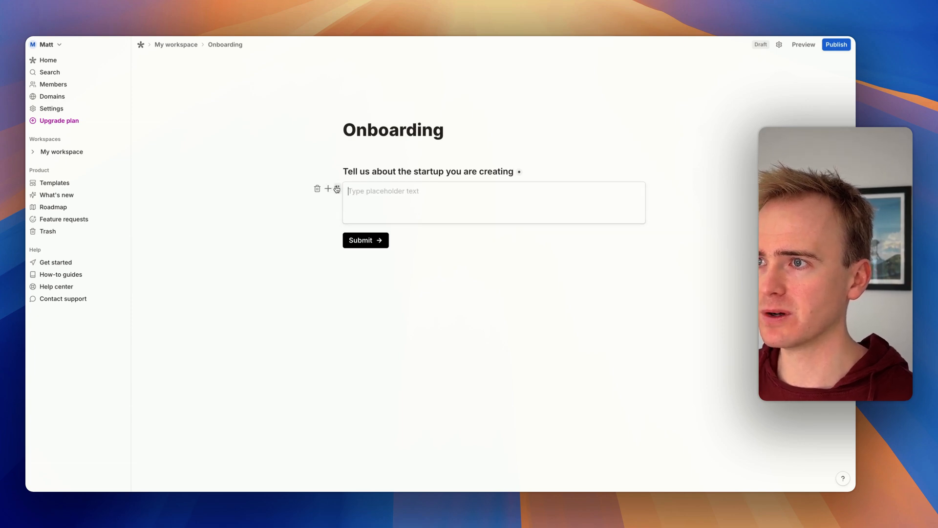
pyautogui.click(337, 188)
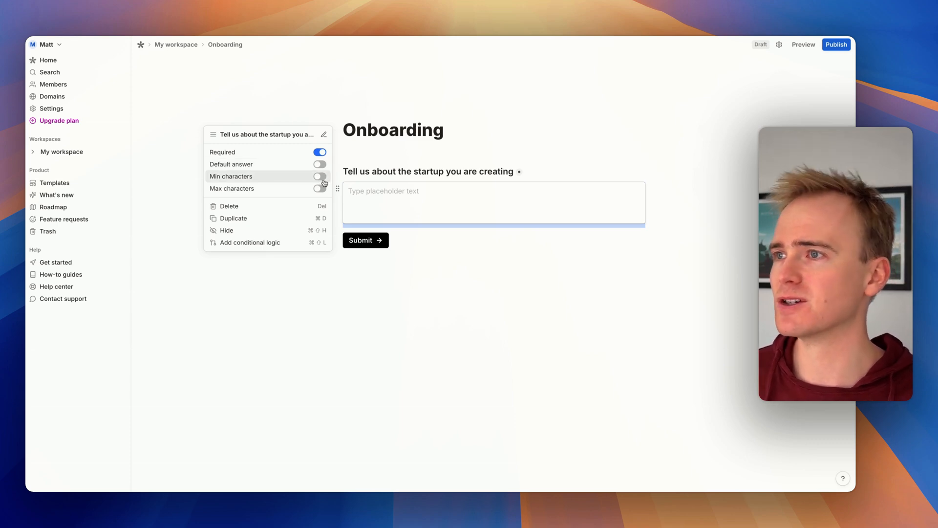
# Toggle Required off and back on for the startup question, then add an empty block below
pyautogui.click(319, 152)
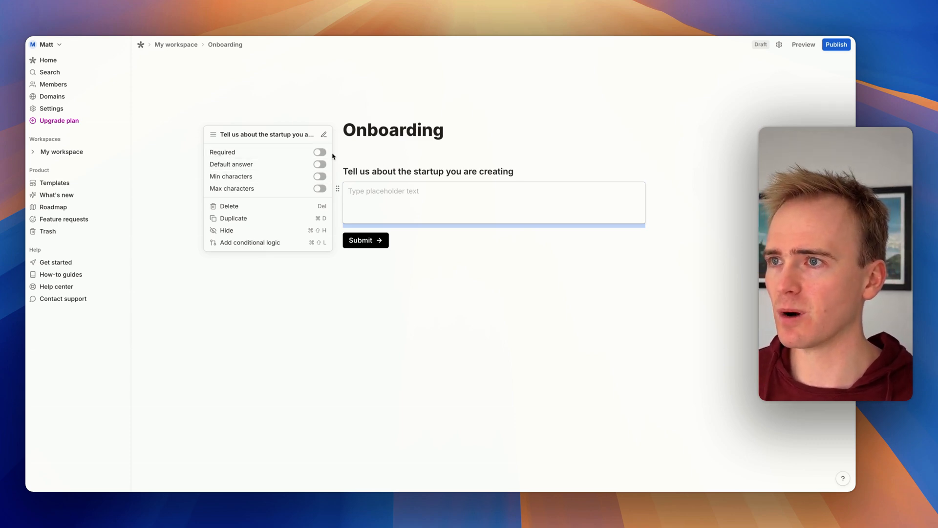
pyautogui.click(320, 152)
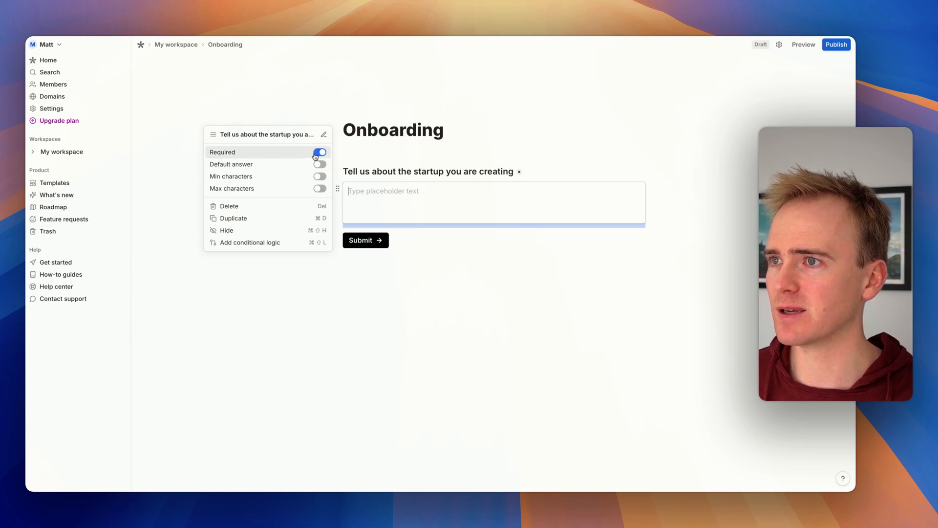
pyautogui.click(416, 200)
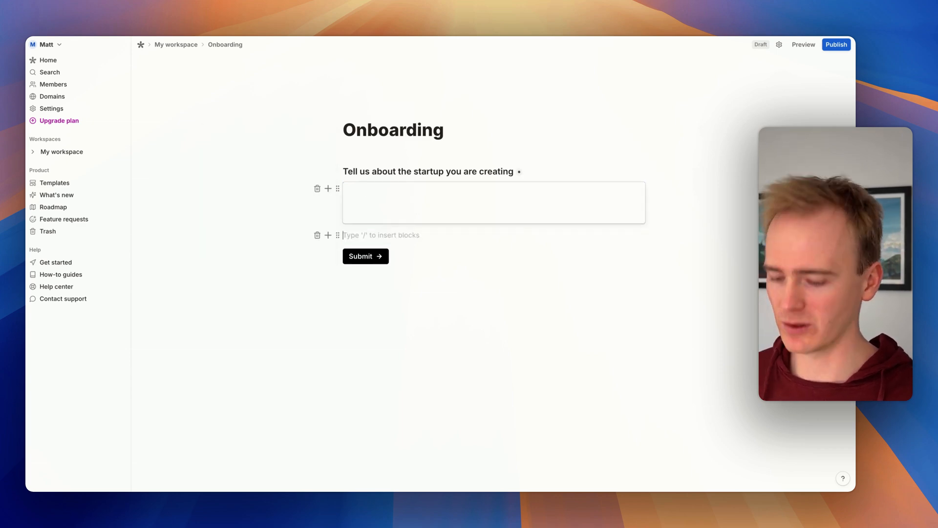
# Insert a New page via /page so an empty Page 2 follows the startup question
pyautogui.write('/')
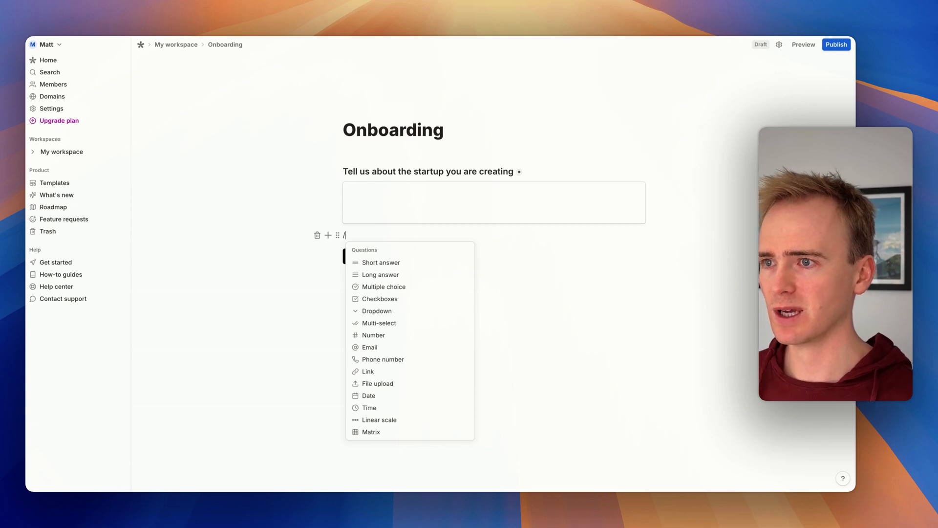
pyautogui.write('page')
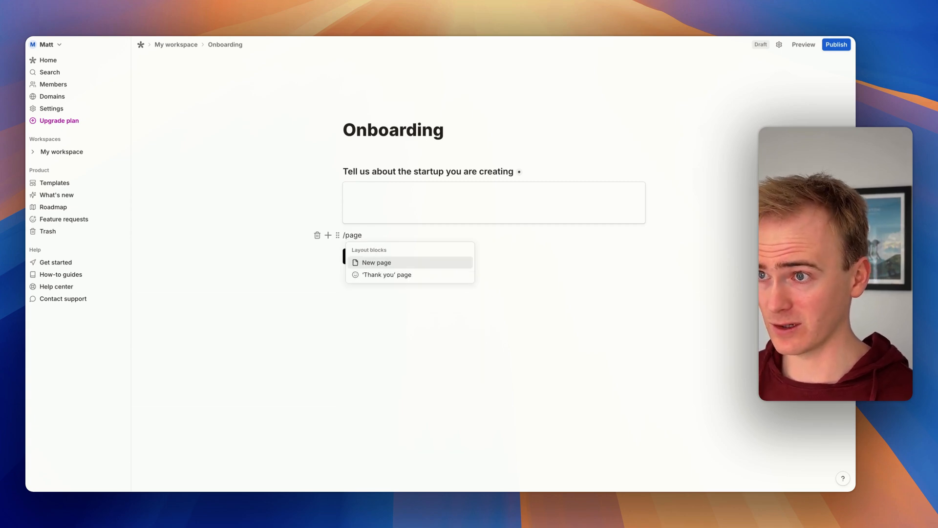
pyautogui.click(376, 262)
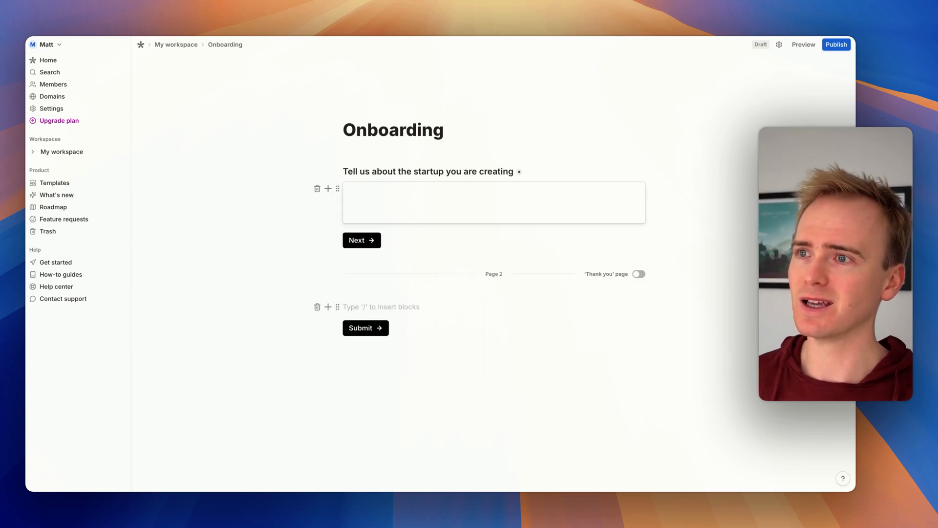
pyautogui.click(380, 306)
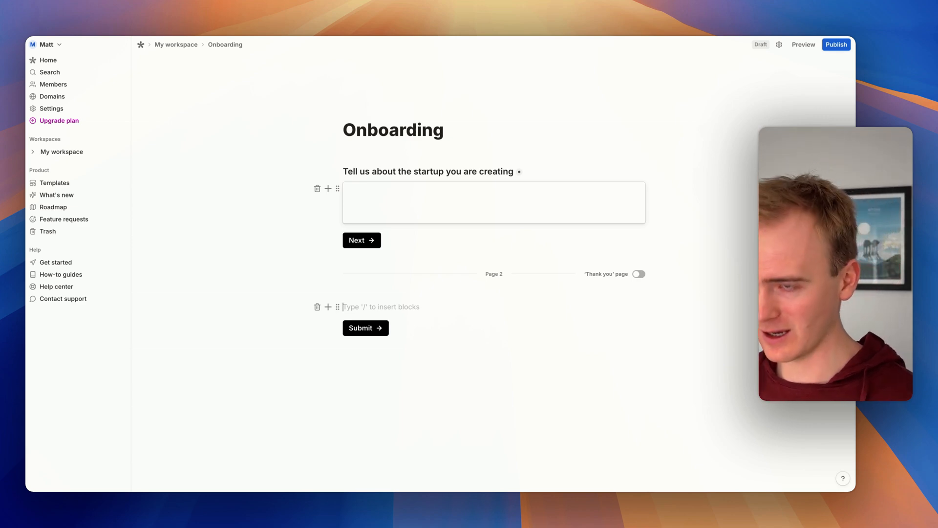
# Add a Linear scale question on page 2 and begin its title 'How experienced', fixing a typo
pyautogui.write('/')
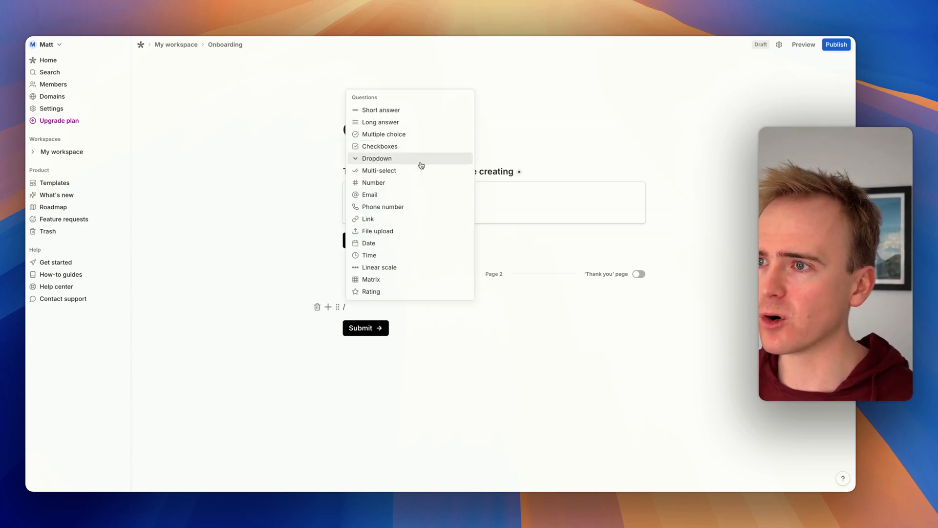
pyautogui.scroll(-3)
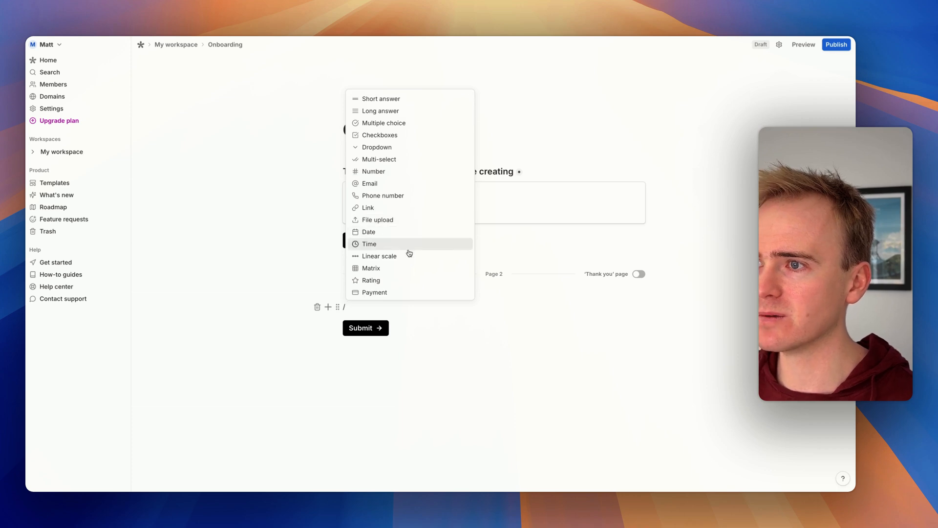
pyautogui.click(379, 256)
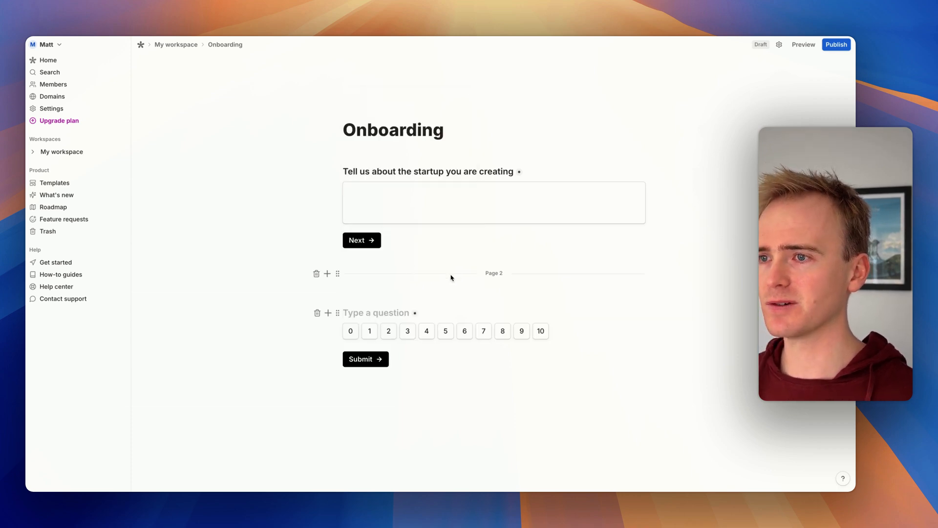
pyautogui.write('How')
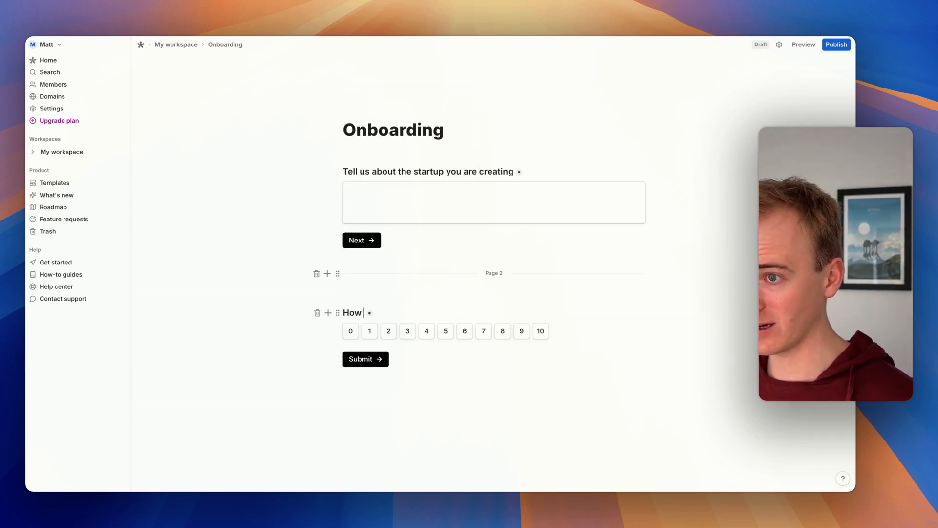
pyautogui.write('experieced')
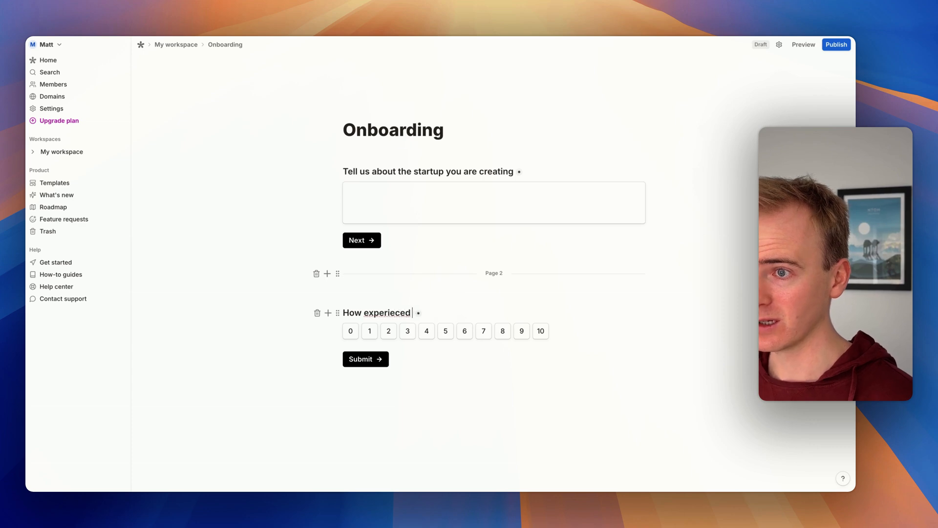
pyautogui.press('Backspace')
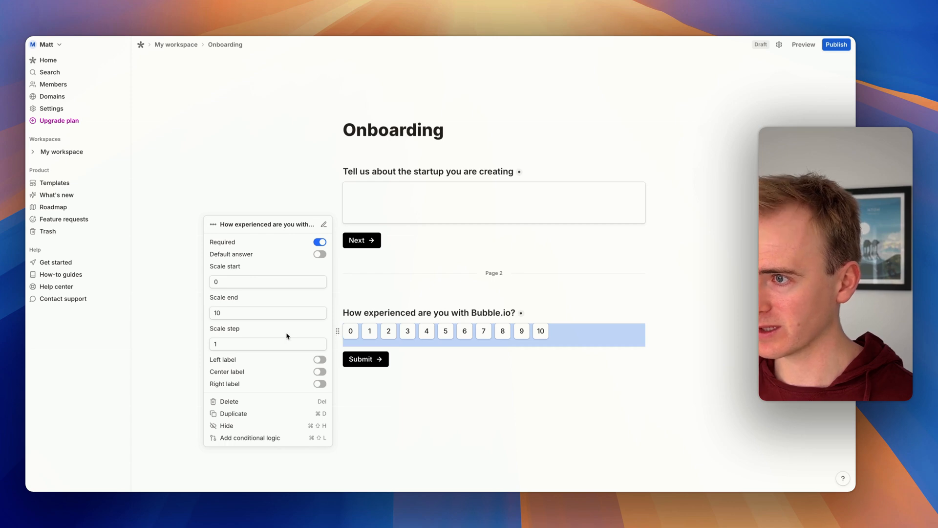
# Set the scale's left label to Beginner and enable a right label reading Expert
pyautogui.click(319, 360)
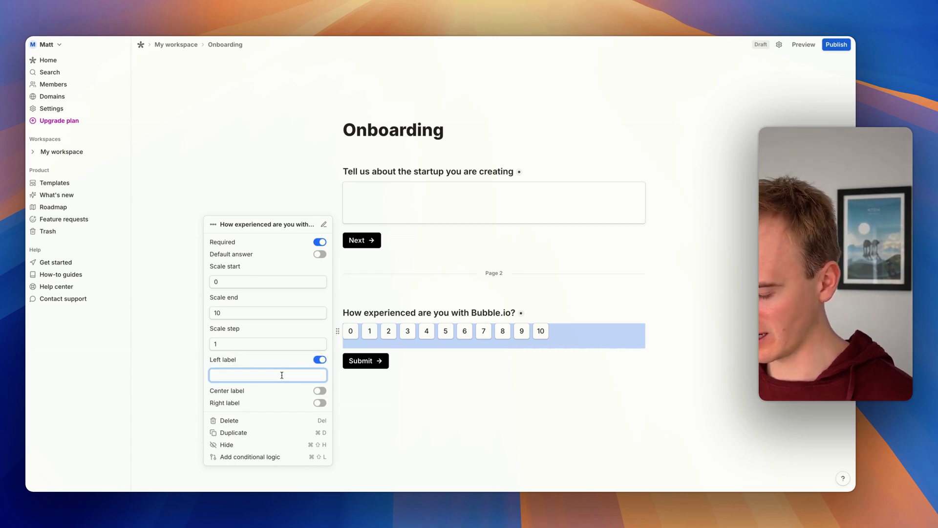
pyautogui.write('No exper')
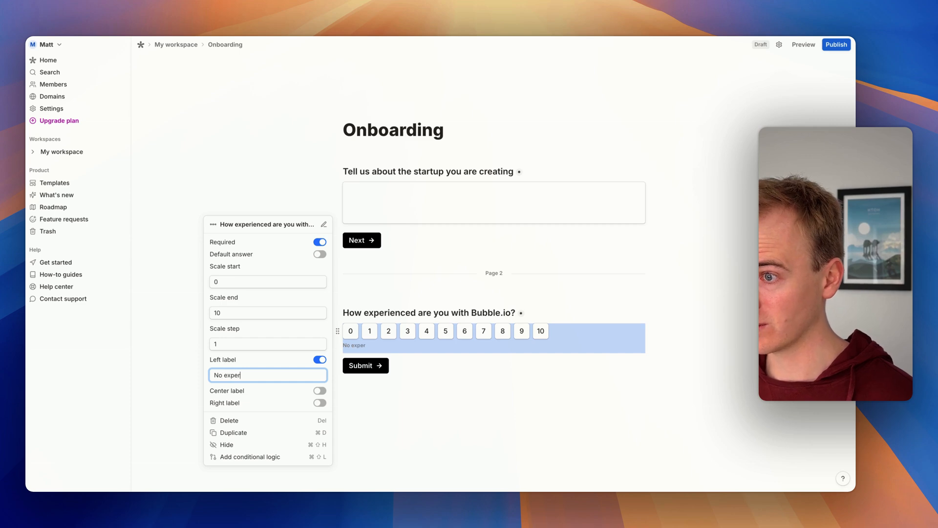
pyautogui.write('Beginner')
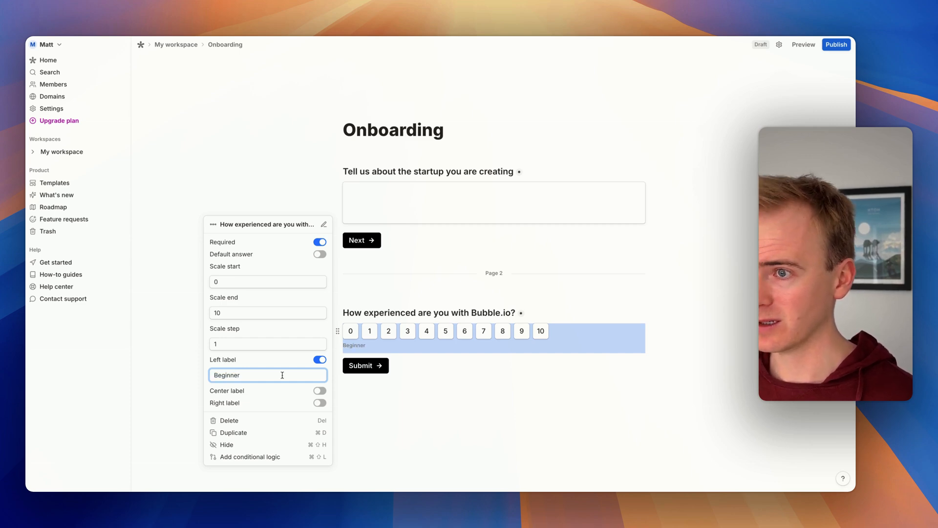
pyautogui.click(320, 401)
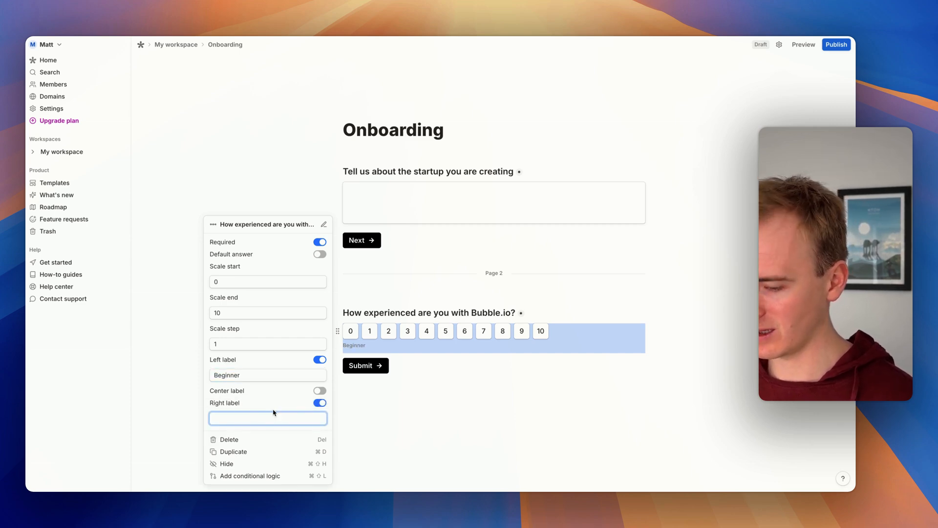
pyautogui.write('Expert')
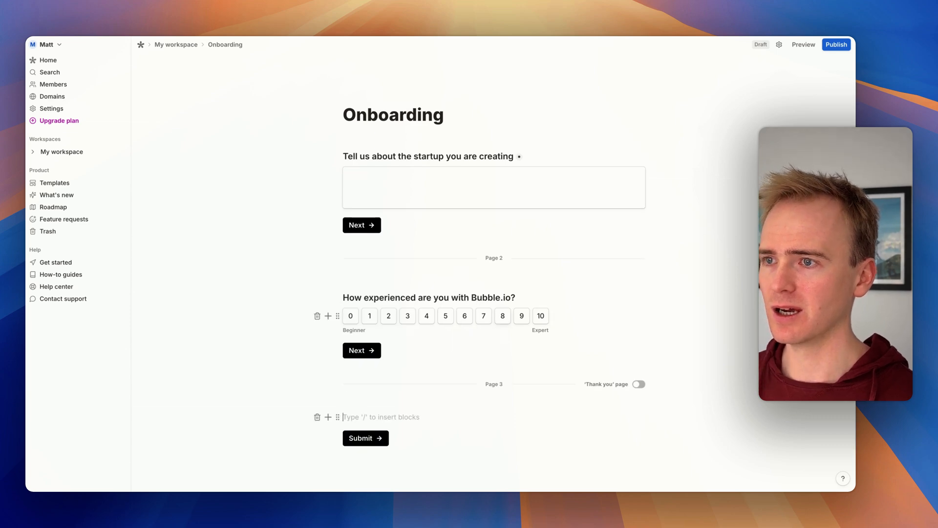
# Add a Ranking question 'Rank these no code web site builders' with Webflow as first option
pyautogui.write('/')
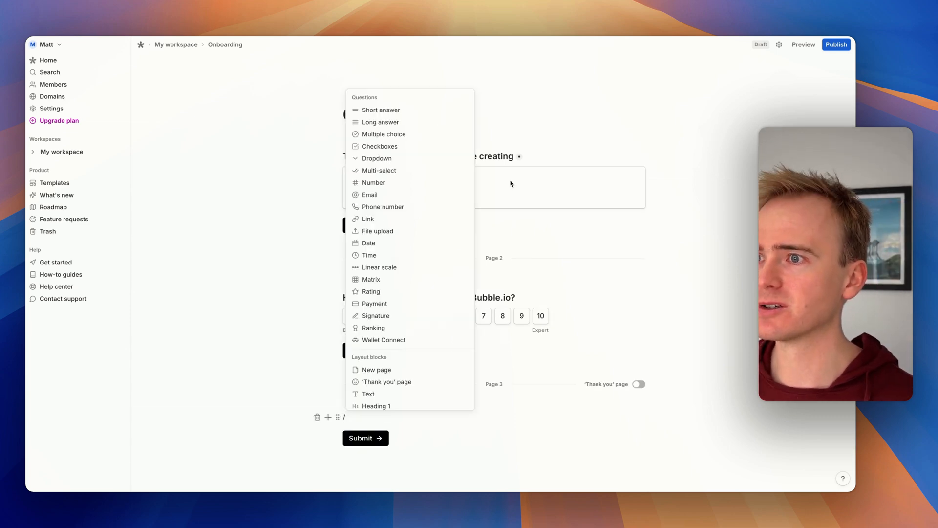
pyautogui.moveTo(424, 293)
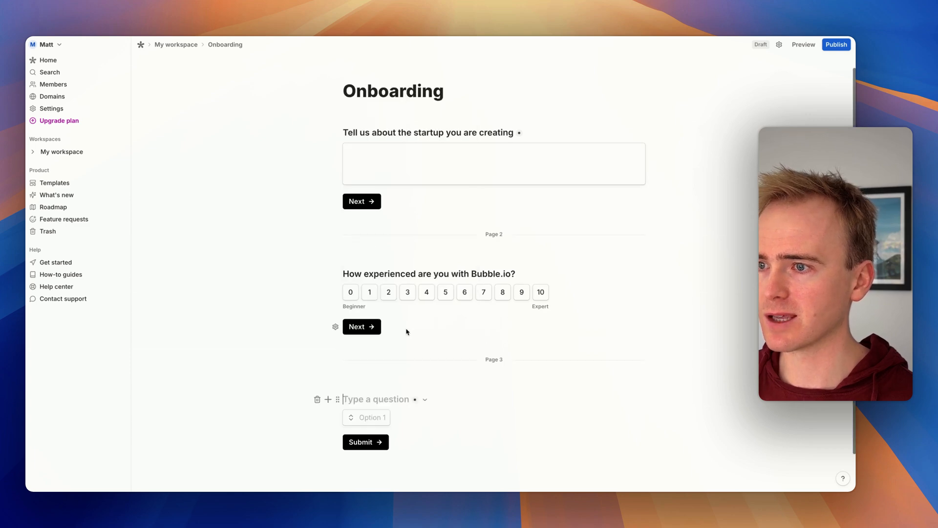
pyautogui.moveTo(389, 385)
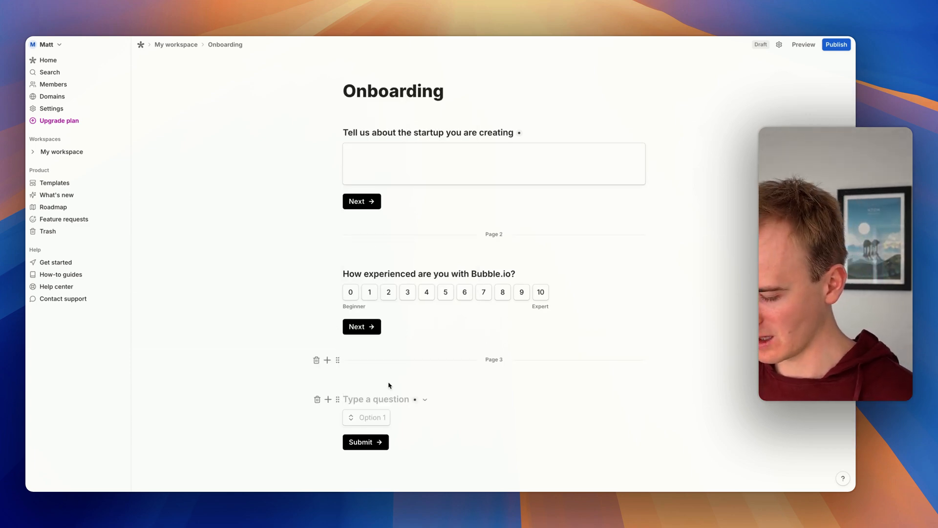
pyautogui.write('Which i')
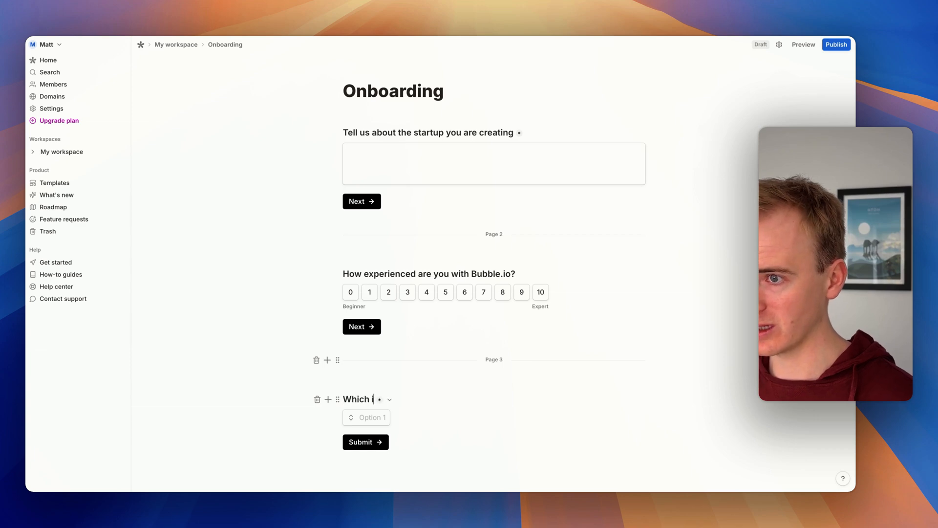
pyautogui.write('Rank these web')
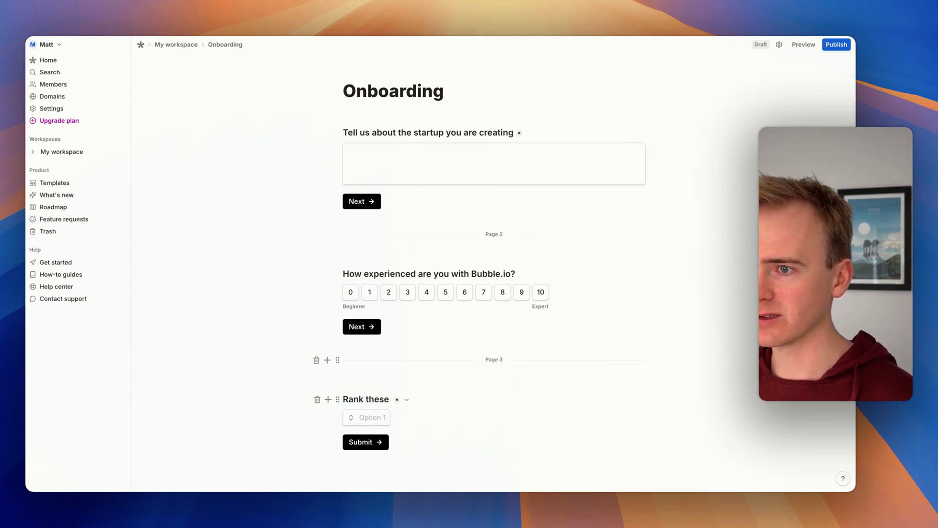
pyautogui.write('no code web')
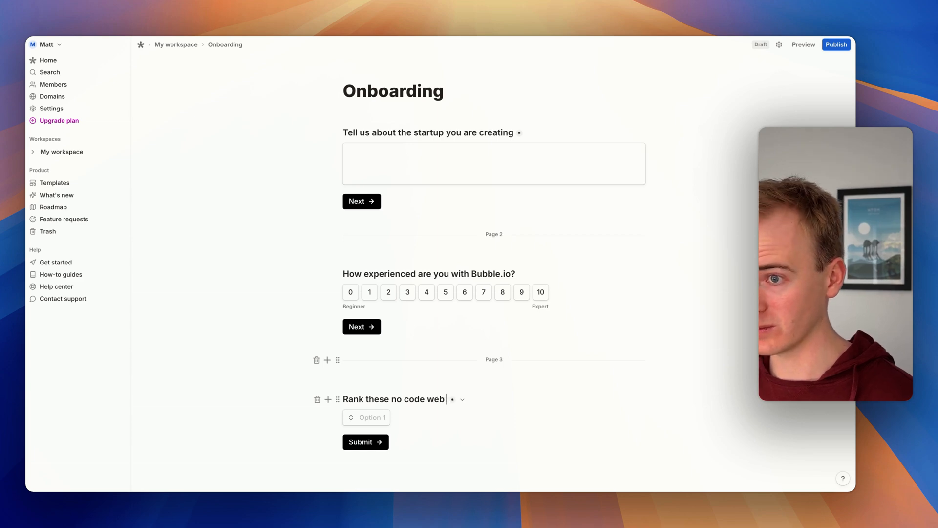
pyautogui.write('site builders')
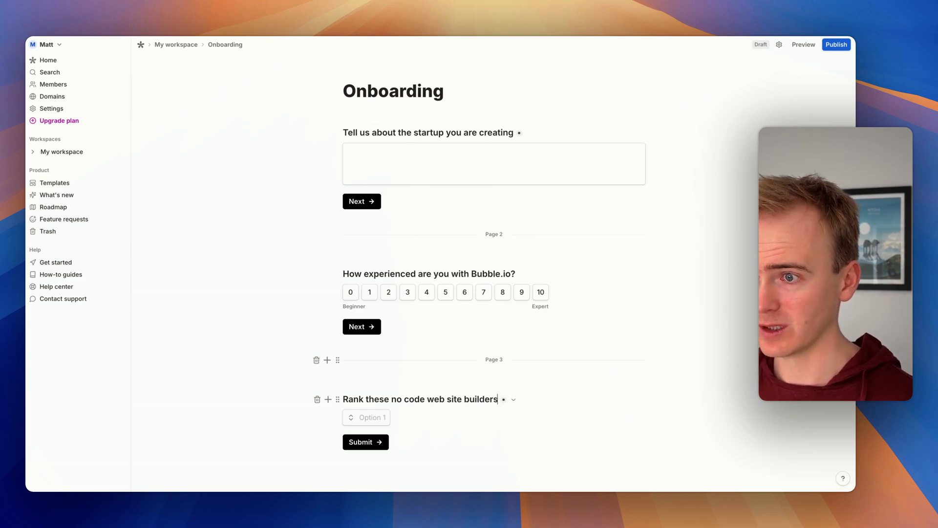
pyautogui.write('Webflow')
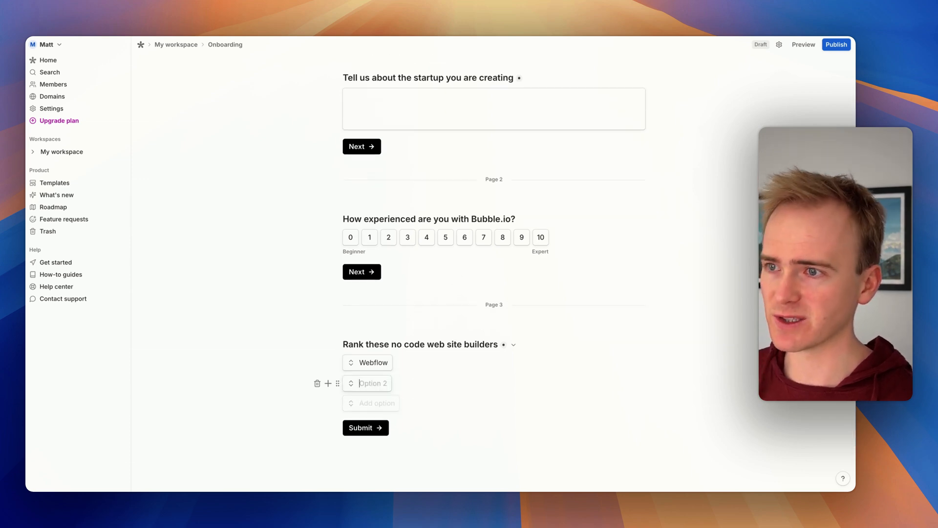
# Add ranking options Bubble, Wix and WordPress, then leave the option editor
pyautogui.write('Bubble')
pyautogui.write('Wor')
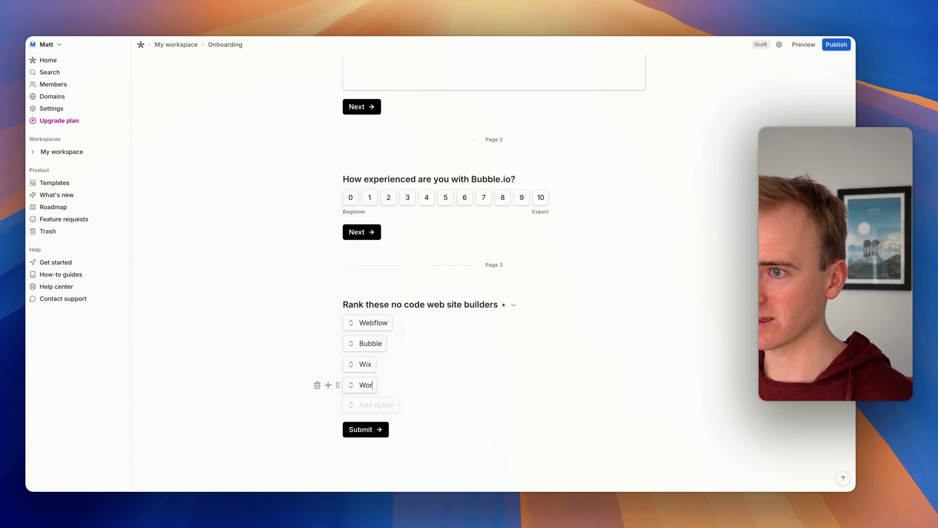
pyautogui.write('dPress')
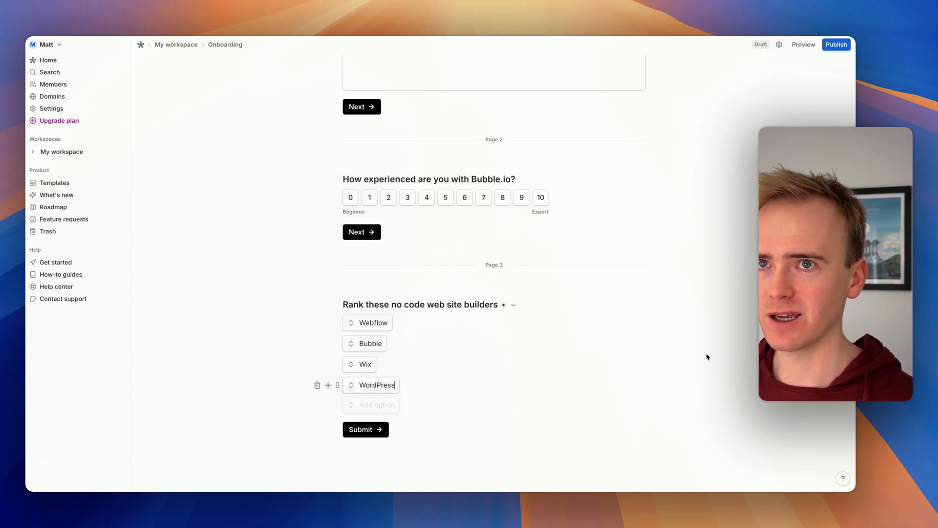
pyautogui.click(803, 44)
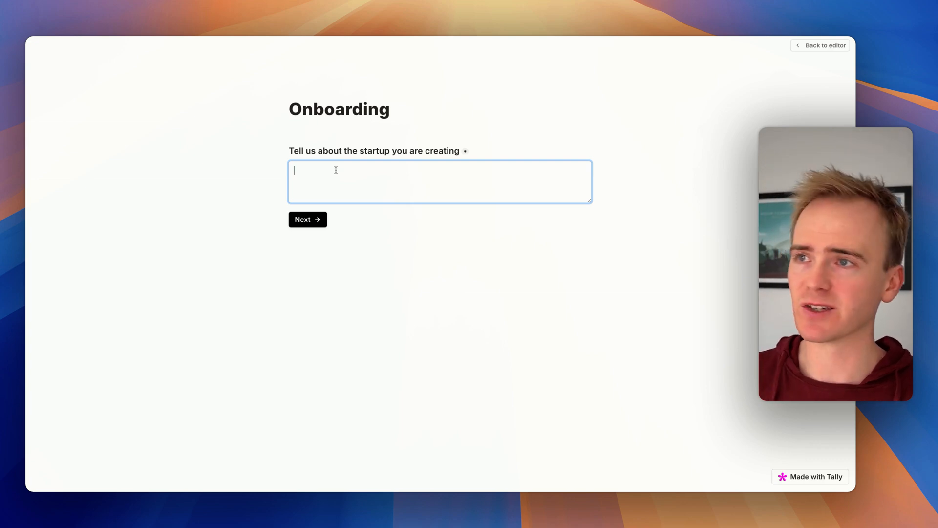
# Step through all three preview pages, submit the test response, and return to the editor
pyautogui.click(308, 219)
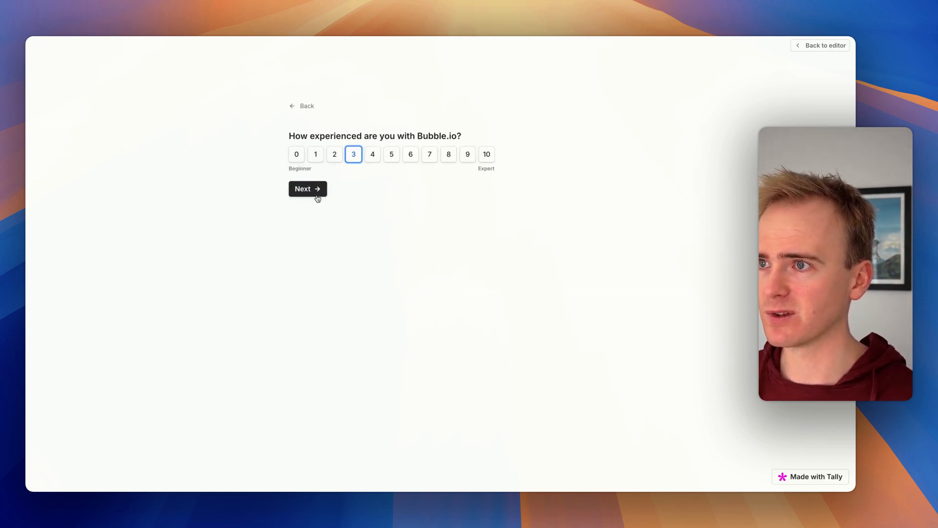
pyautogui.click(307, 188)
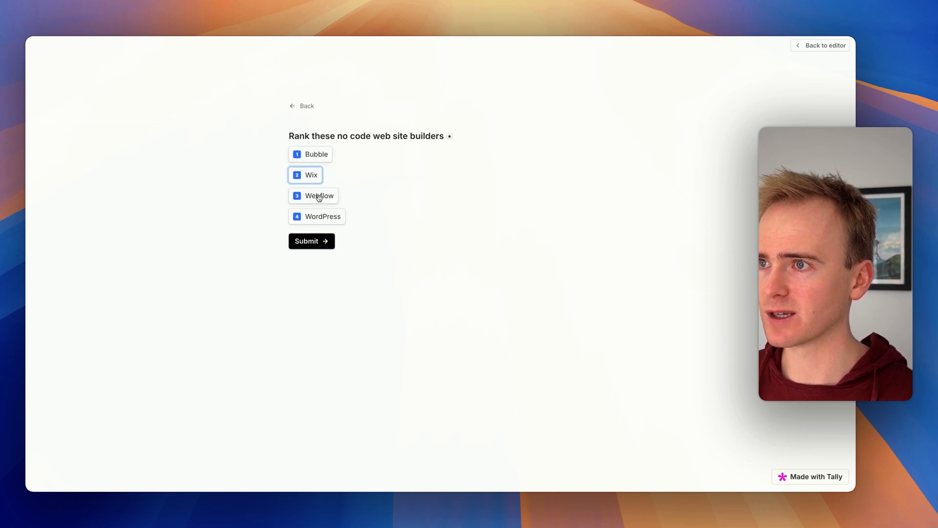
pyautogui.click(311, 240)
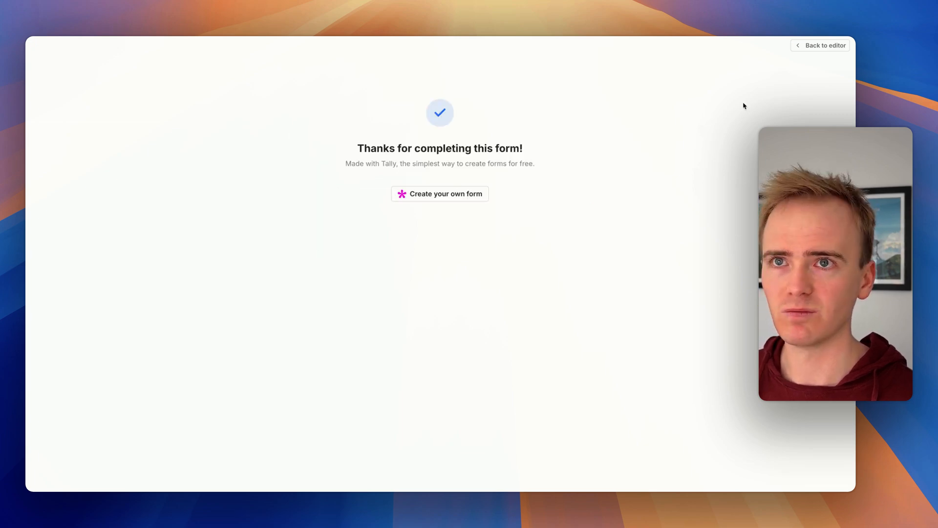
pyautogui.click(824, 45)
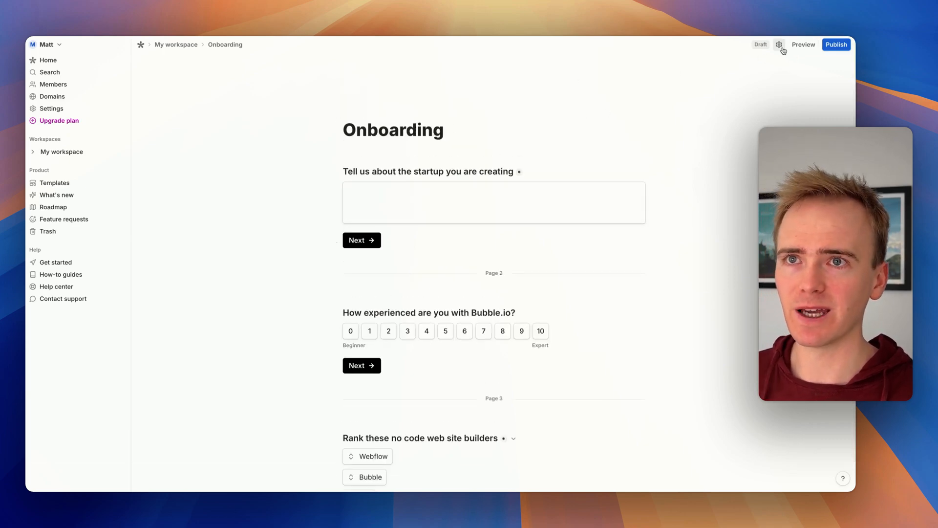
pyautogui.click(778, 44)
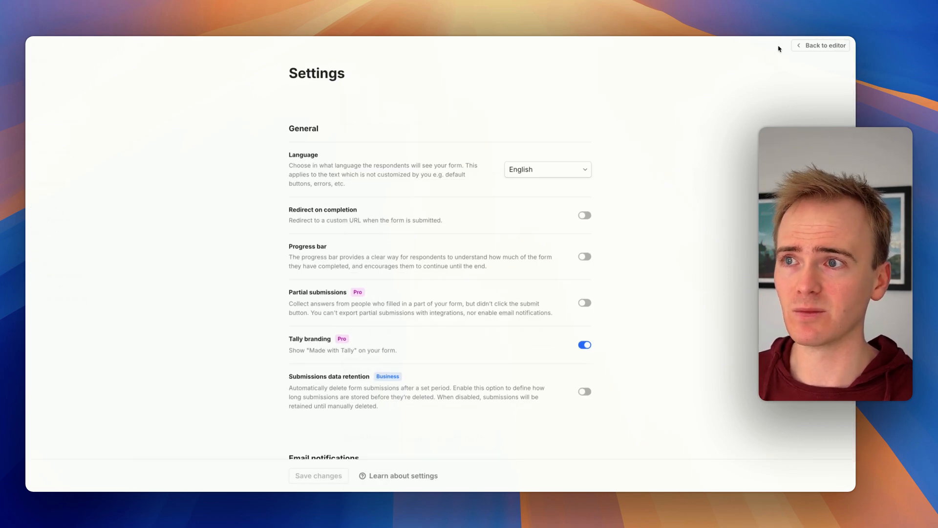
pyautogui.click(825, 45)
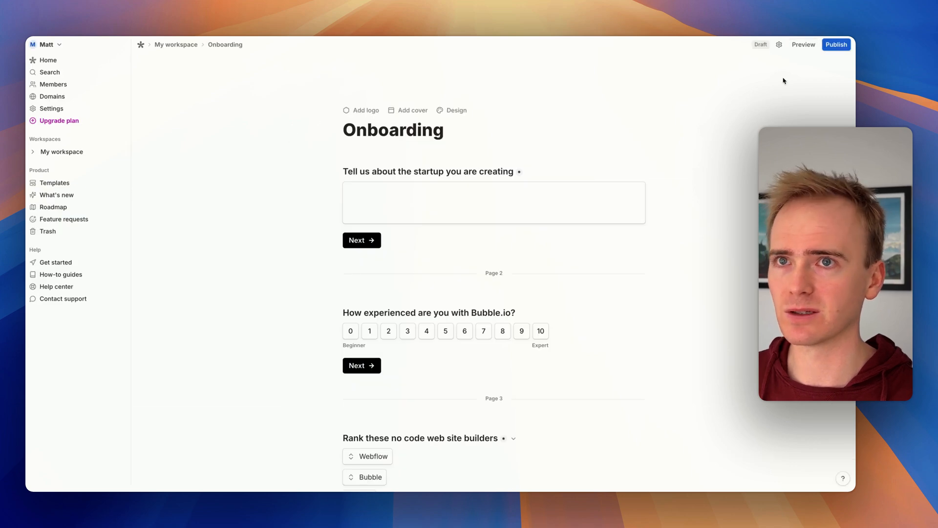
pyautogui.moveTo(411, 110)
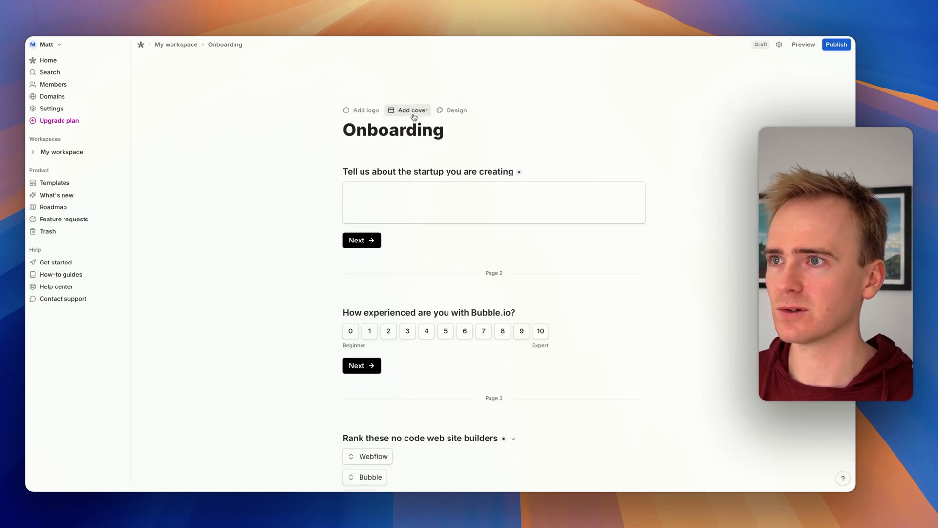
pyautogui.moveTo(408, 256)
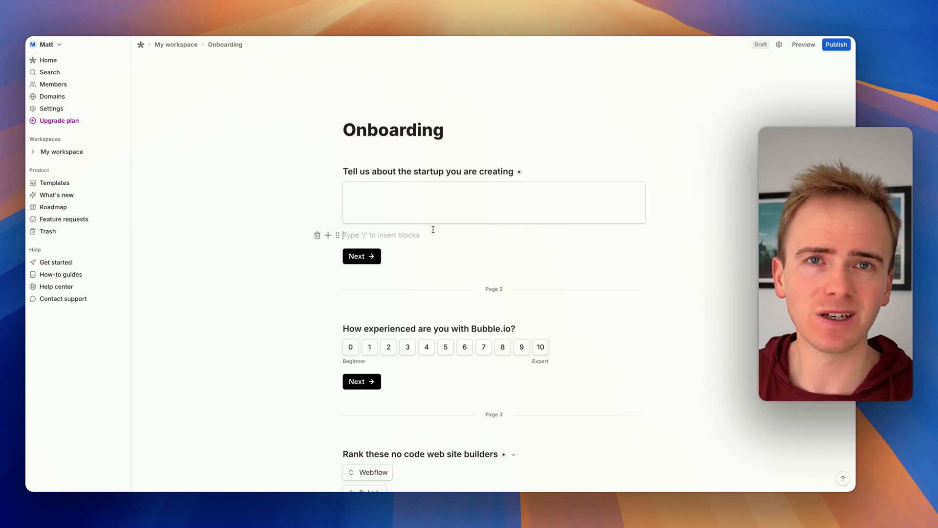
pyautogui.moveTo(771, 50)
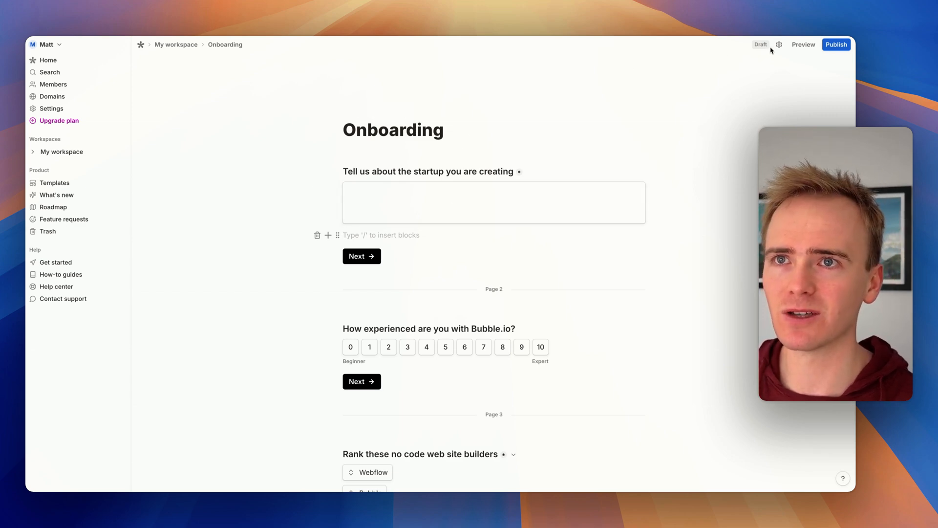
pyautogui.moveTo(778, 44)
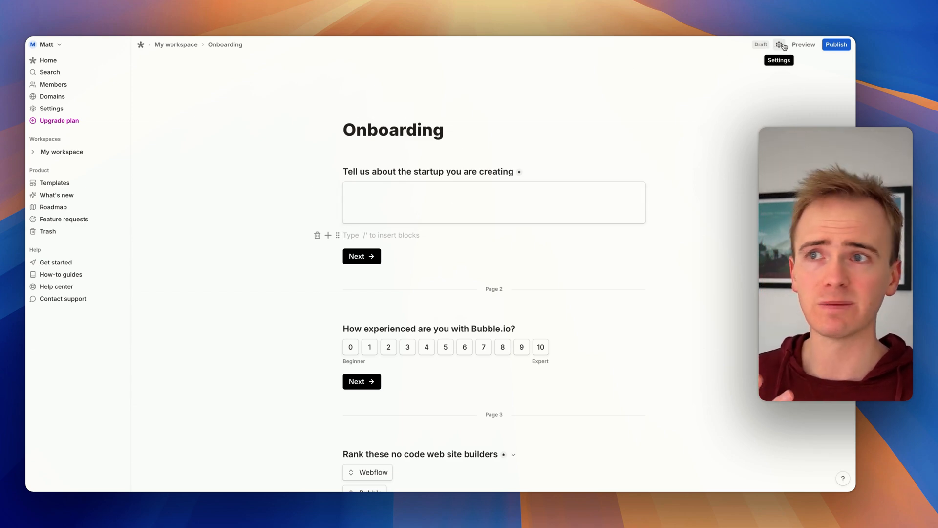